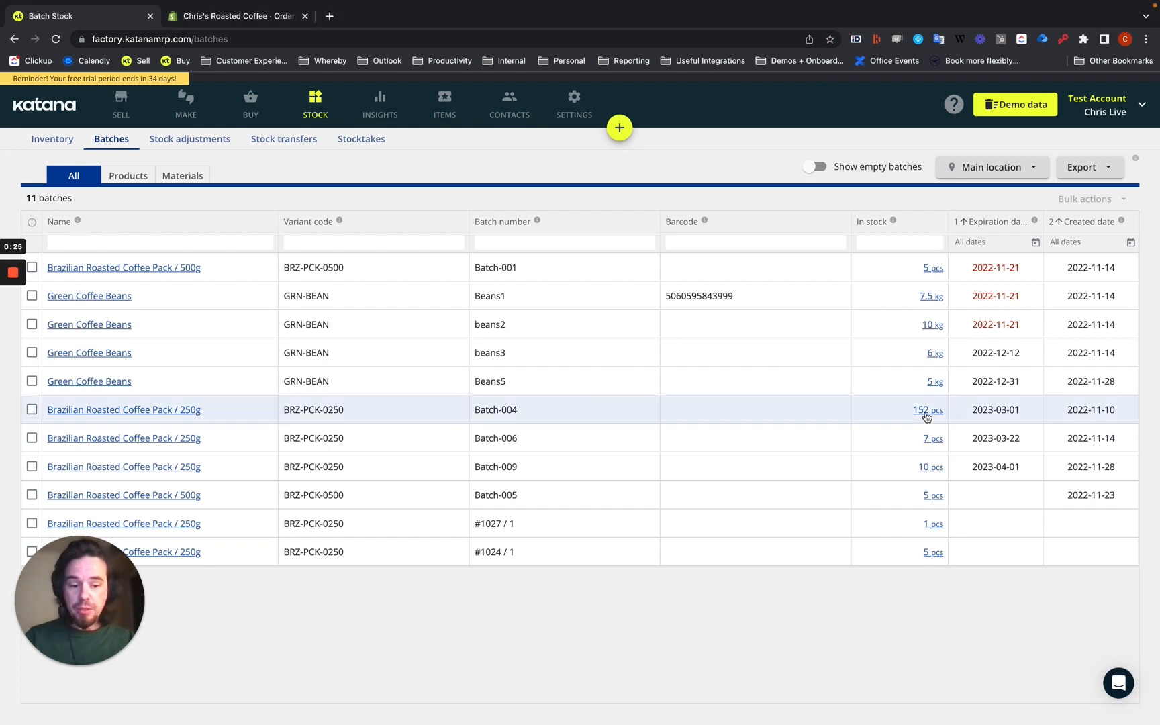
- View the movement history for Batch-004 via its 152 pcs in-stock quantity
click(926, 409)
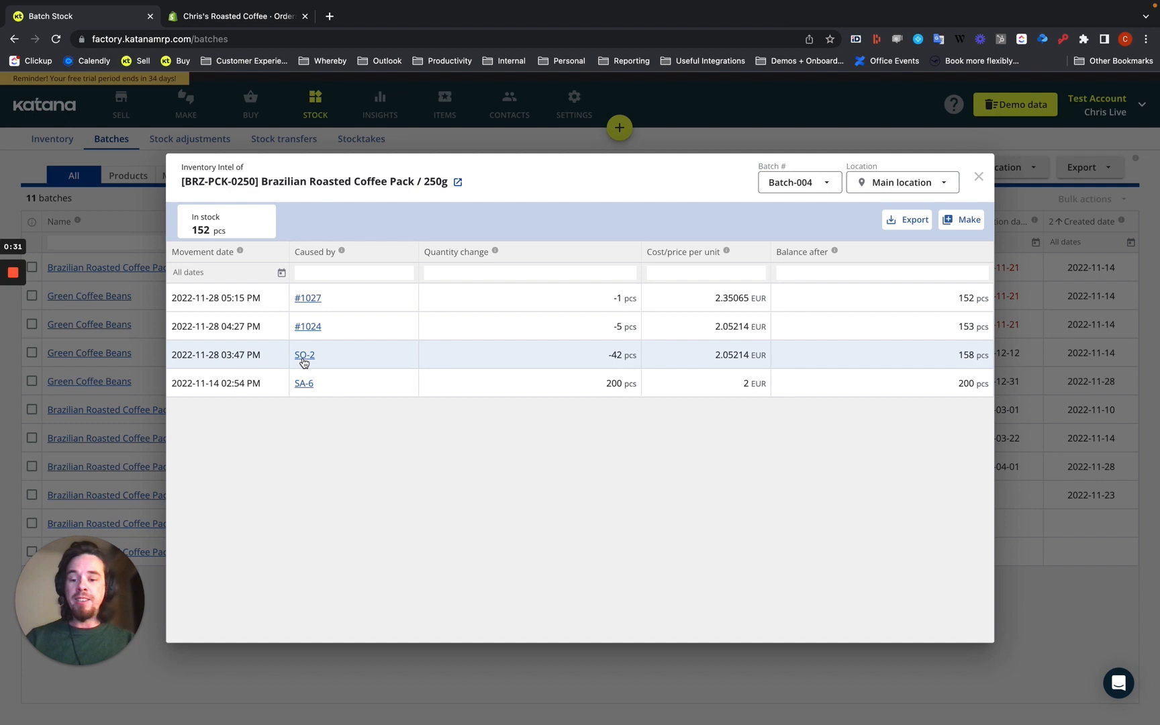
mouse_move(336, 300)
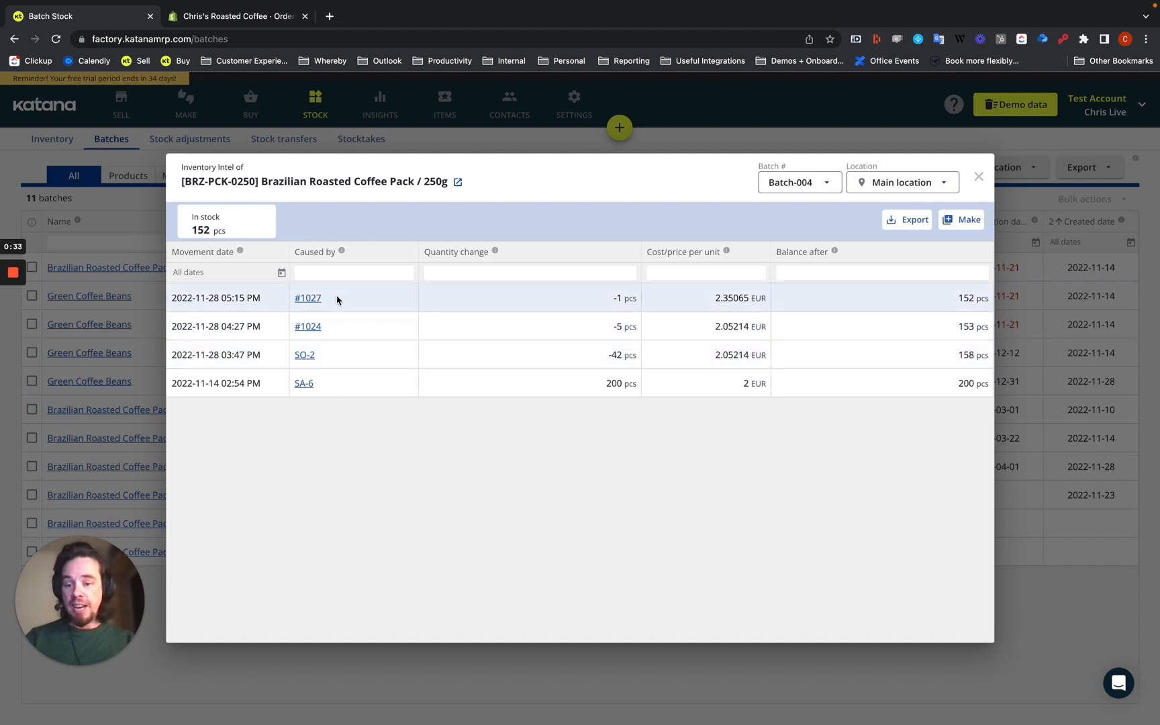
mouse_move(920, 248)
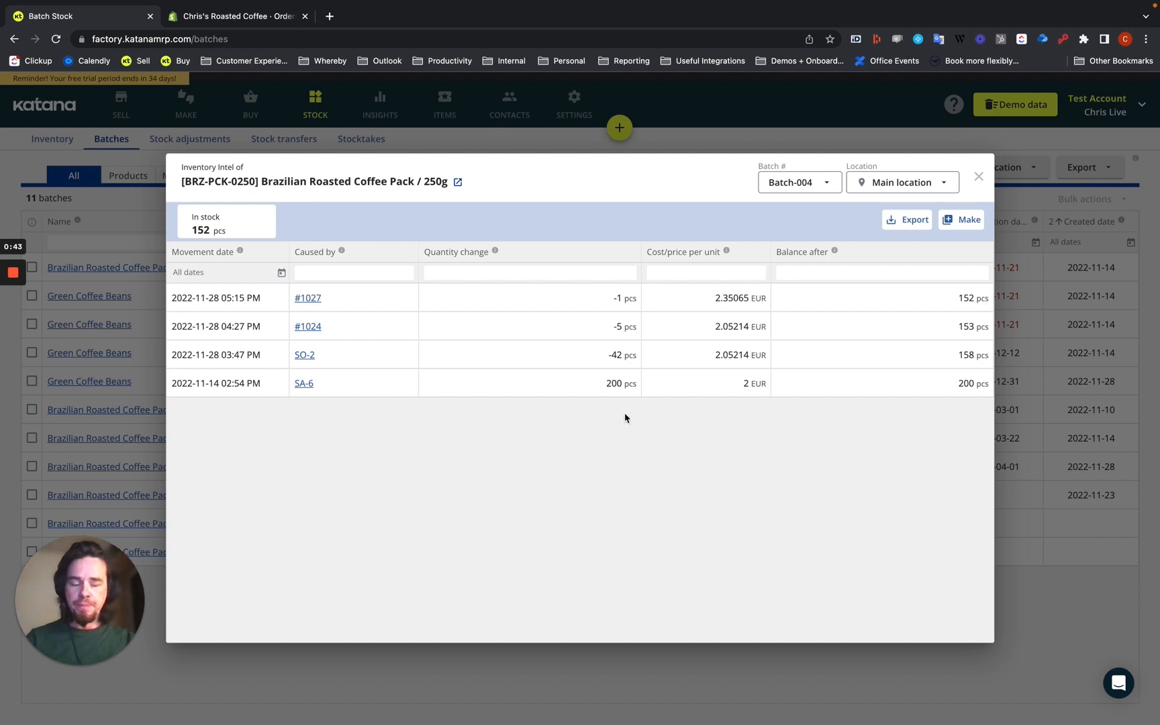
- Dismiss the Inventory Intel pop-up to show all 11 batches again
click(977, 176)
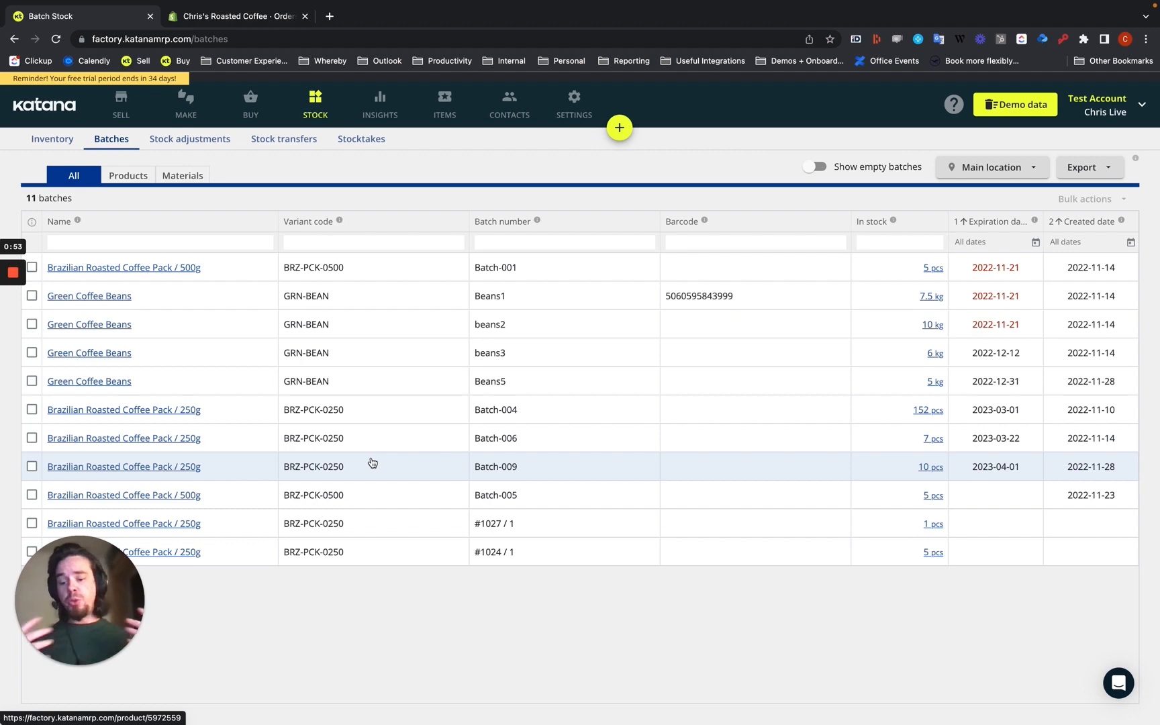
mouse_move(371, 458)
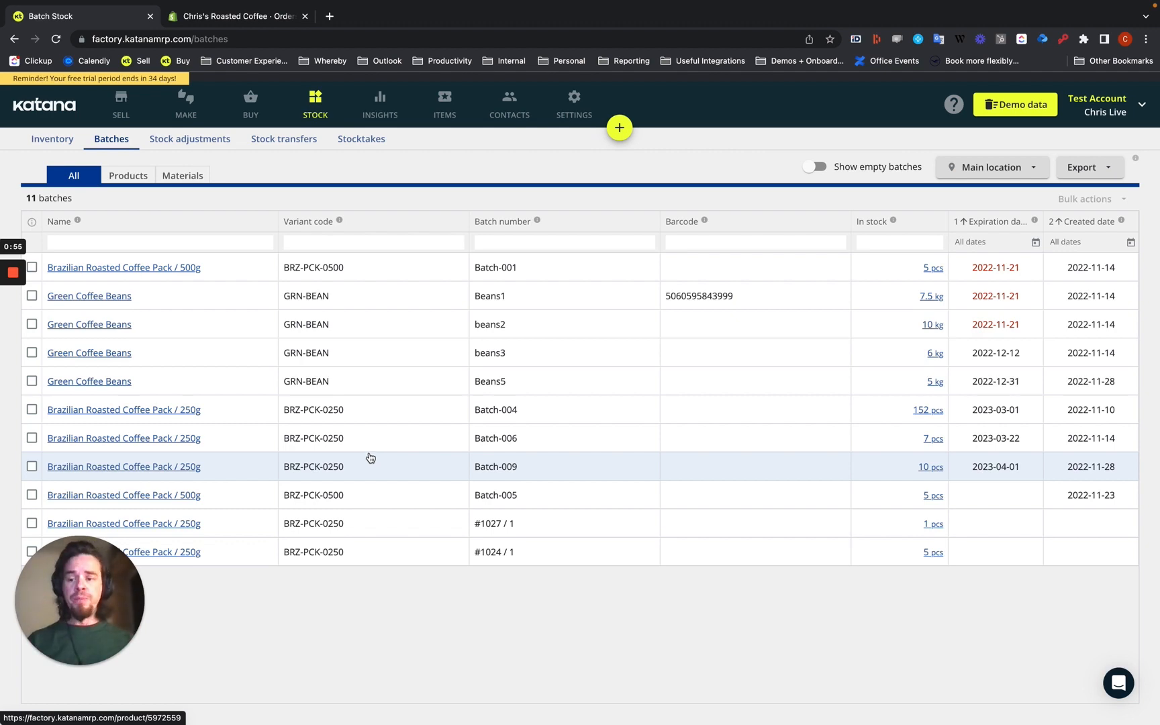
- Select all four Done manufacturing orders, starting with #1029 / 1, for bulk actions
click(186, 103)
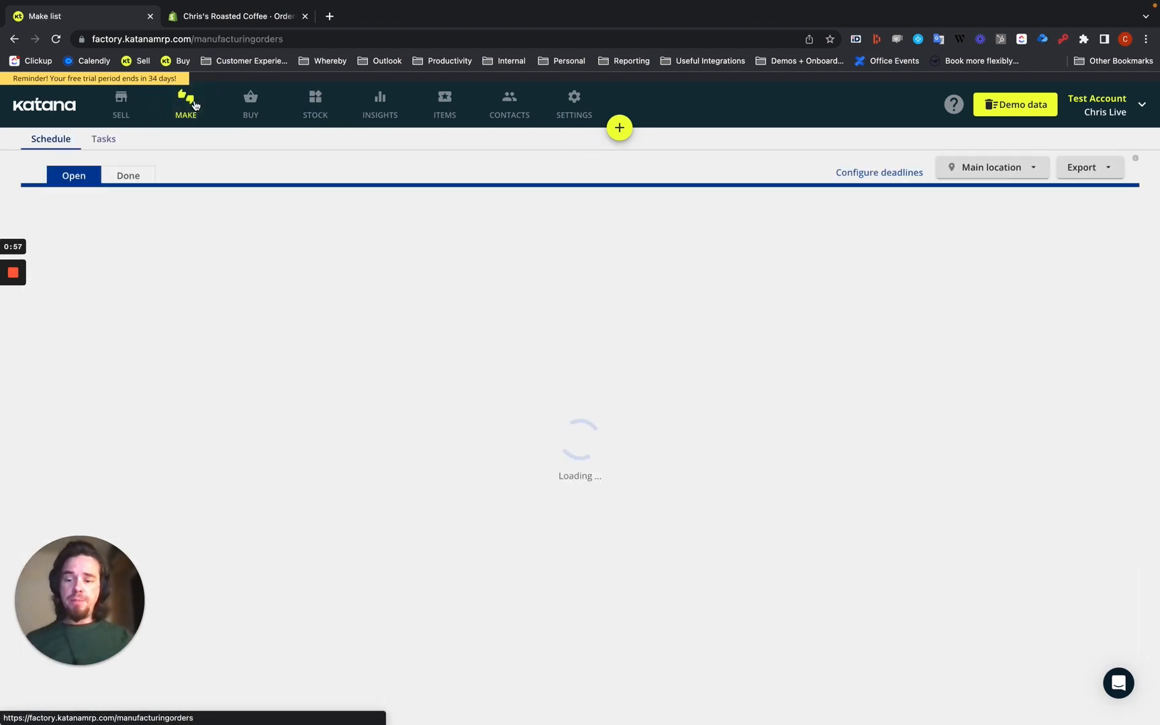
click(127, 175)
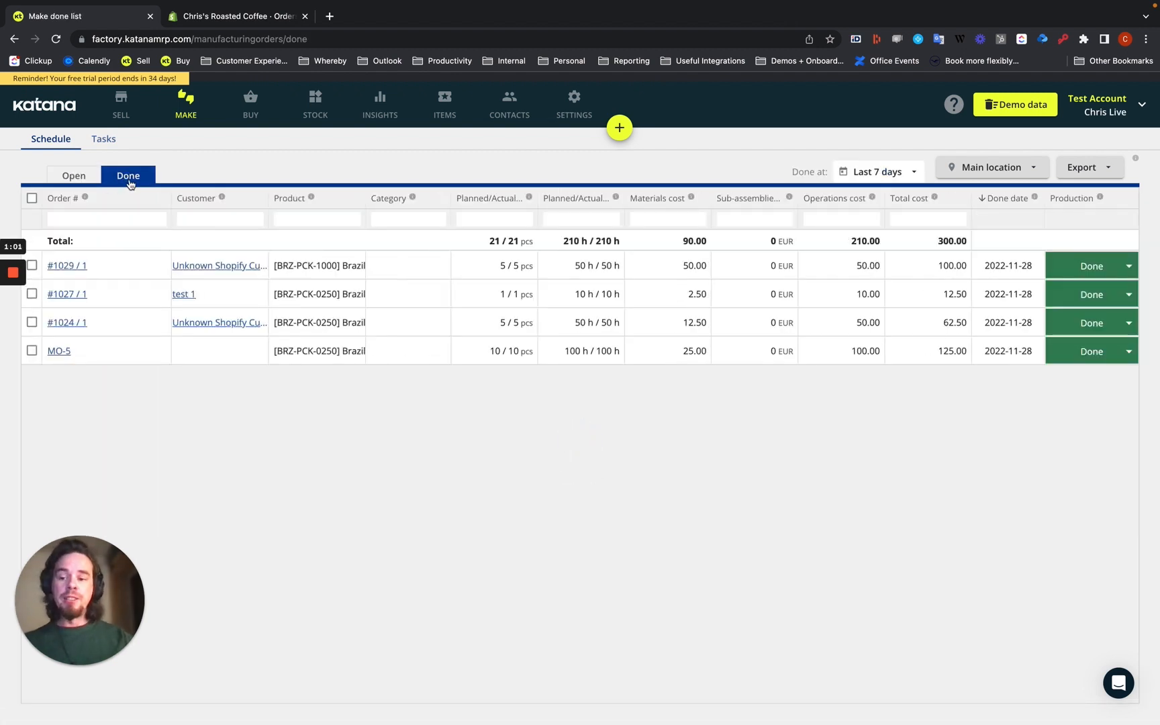
click(32, 266)
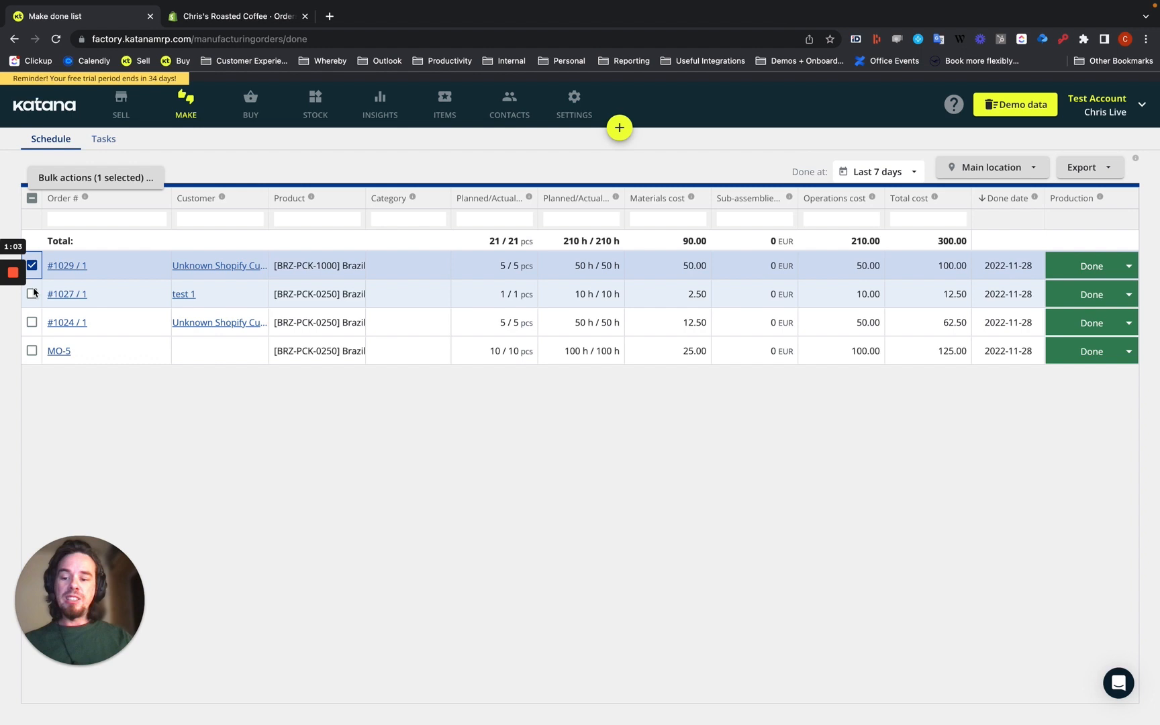
click(32, 198)
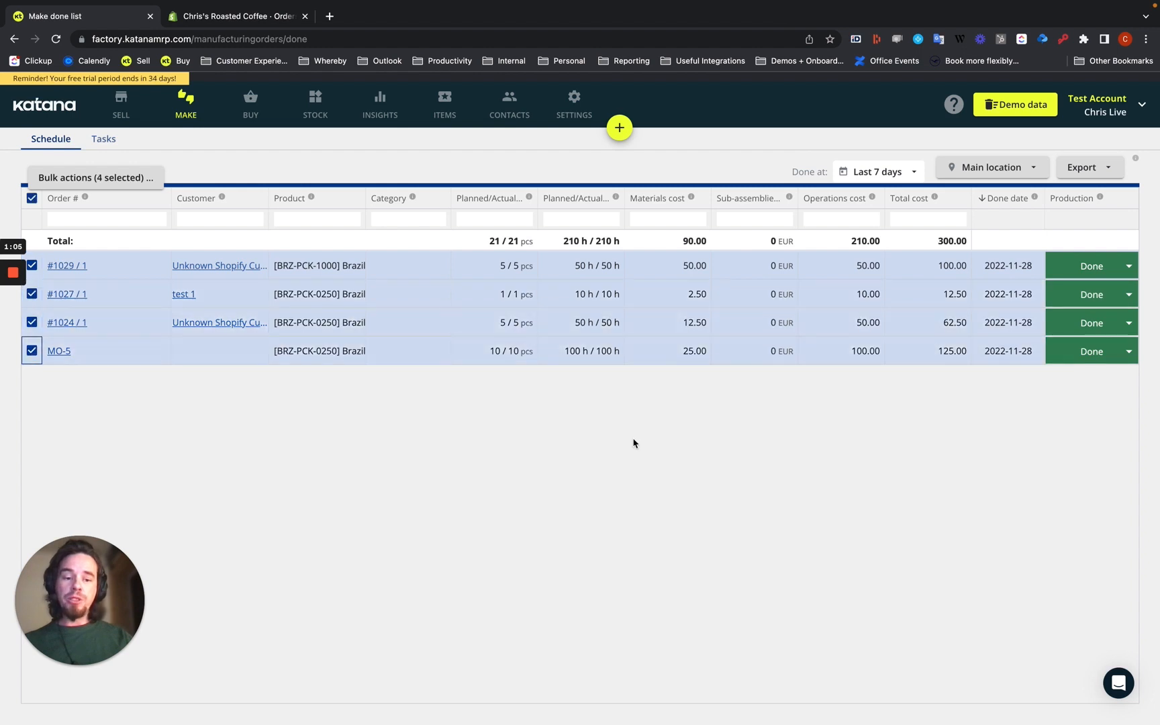
- Export the selected orders as MO ingredients.xlsx and download the ready file
click(1088, 168)
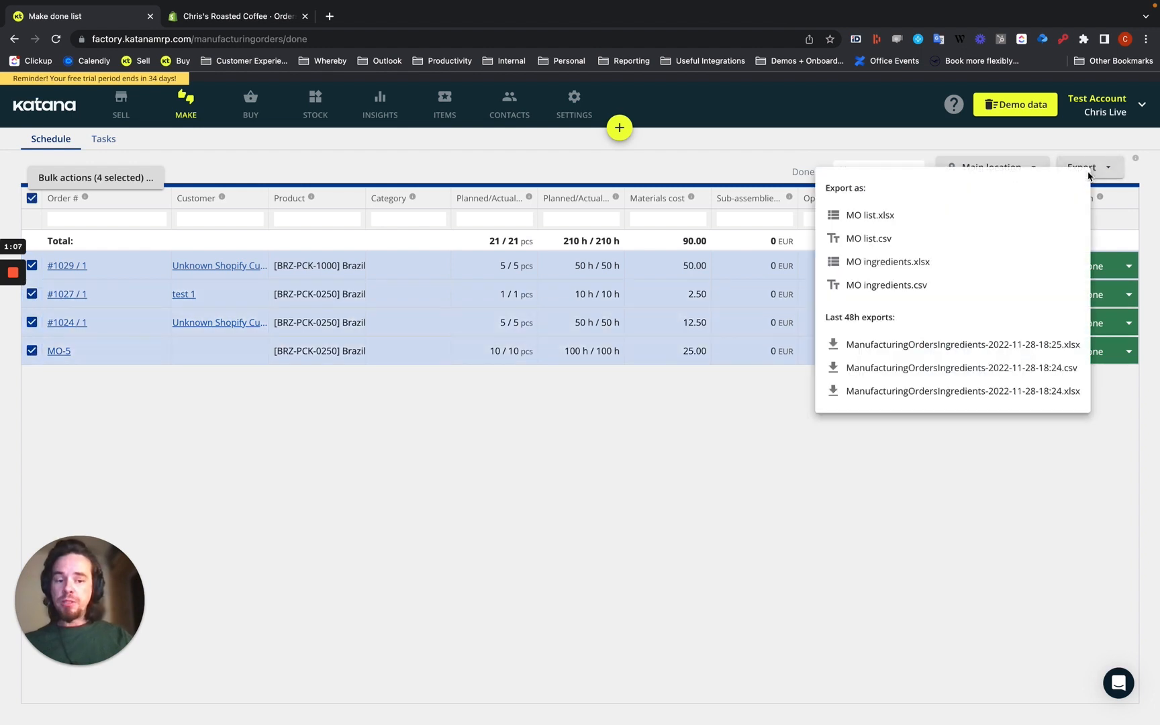
mouse_move(887, 262)
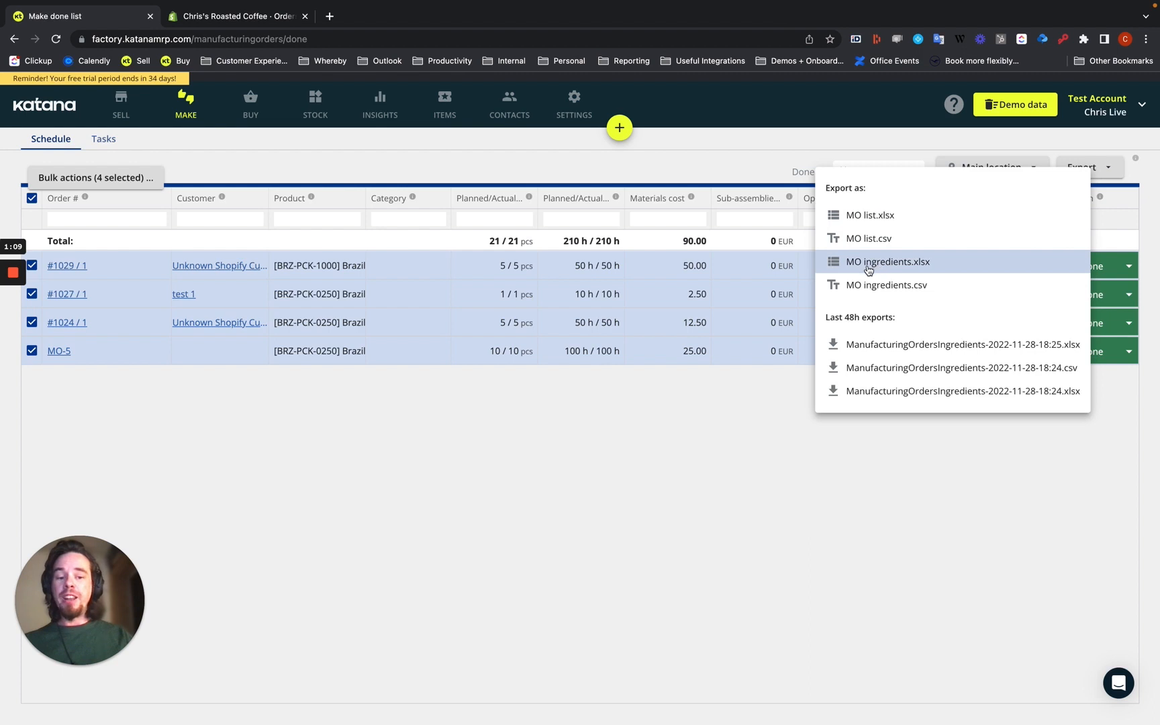
click(889, 262)
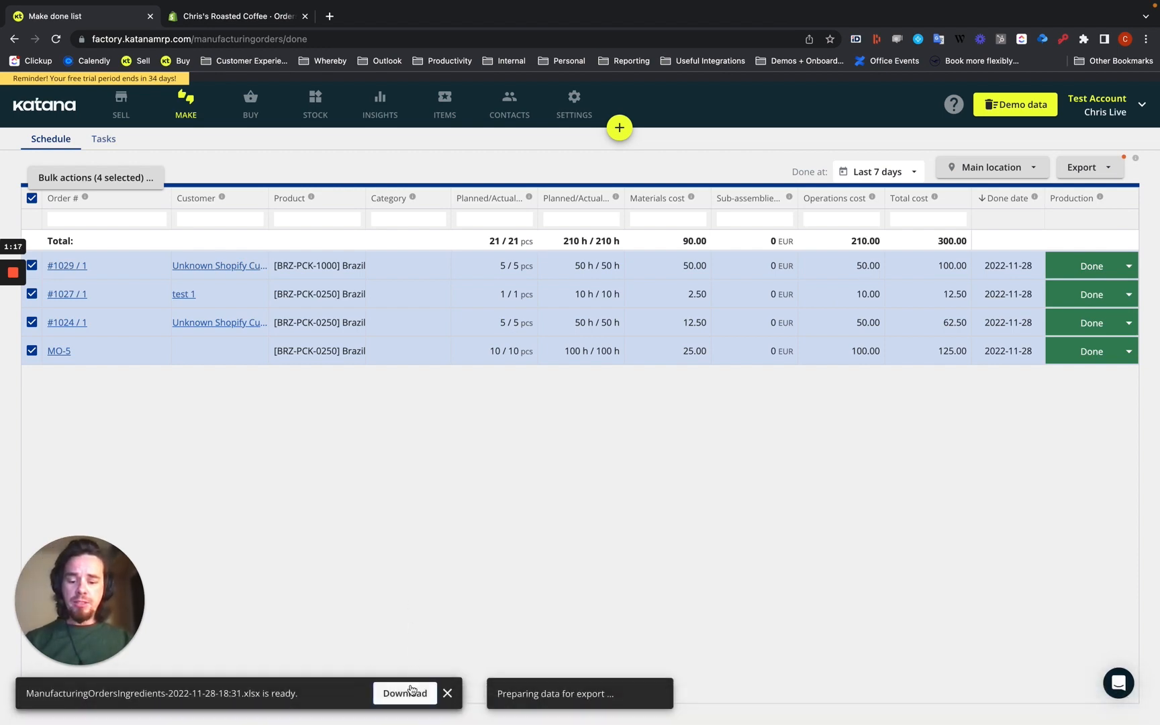
click(404, 693)
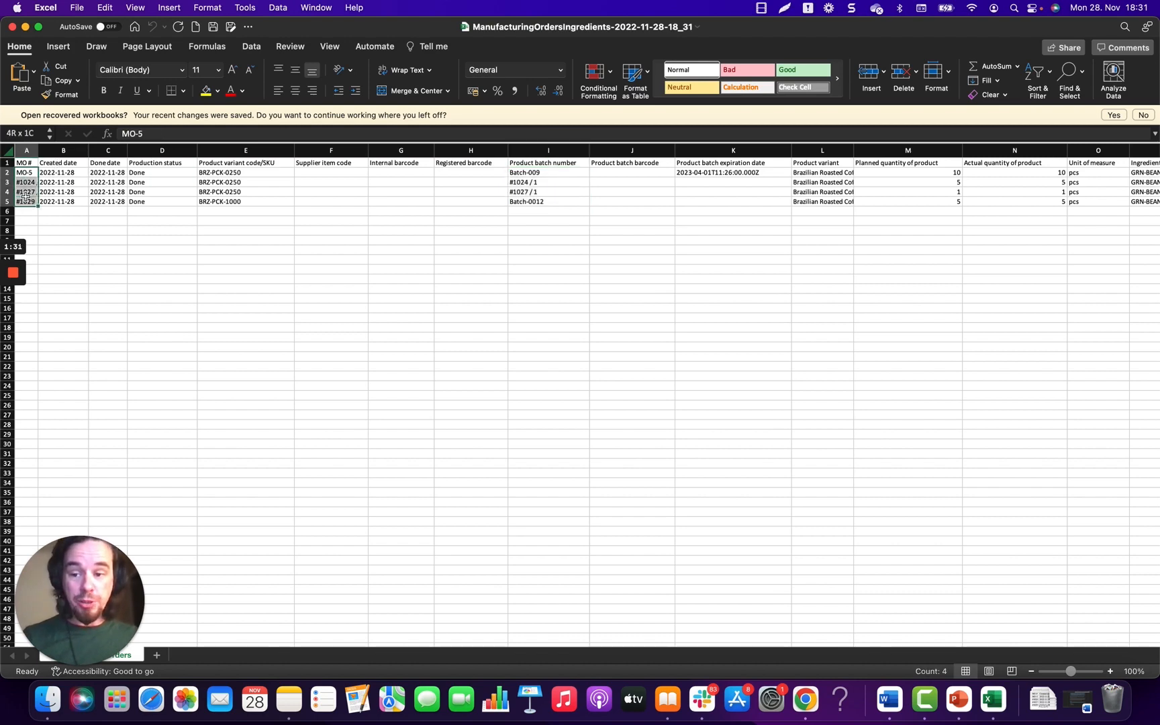
- Scroll right to the ingredient columns showing GRN-BEAN from batches beans3 and Beans5
scroll(right, 3)
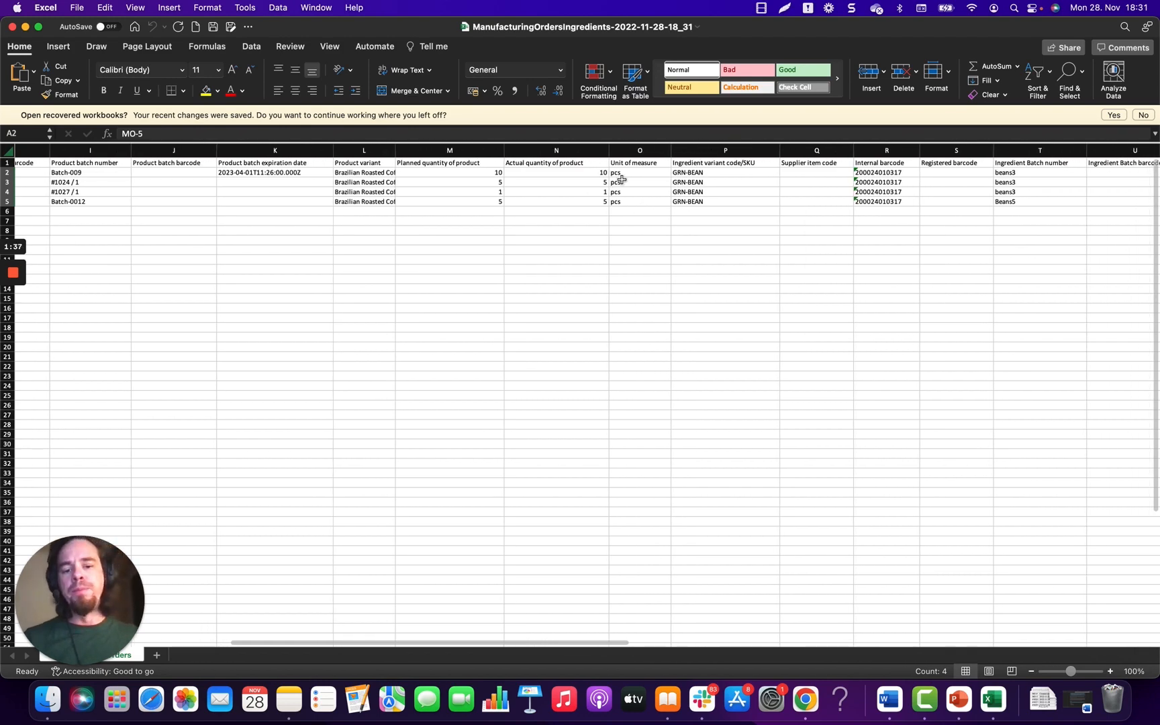
click(724, 172)
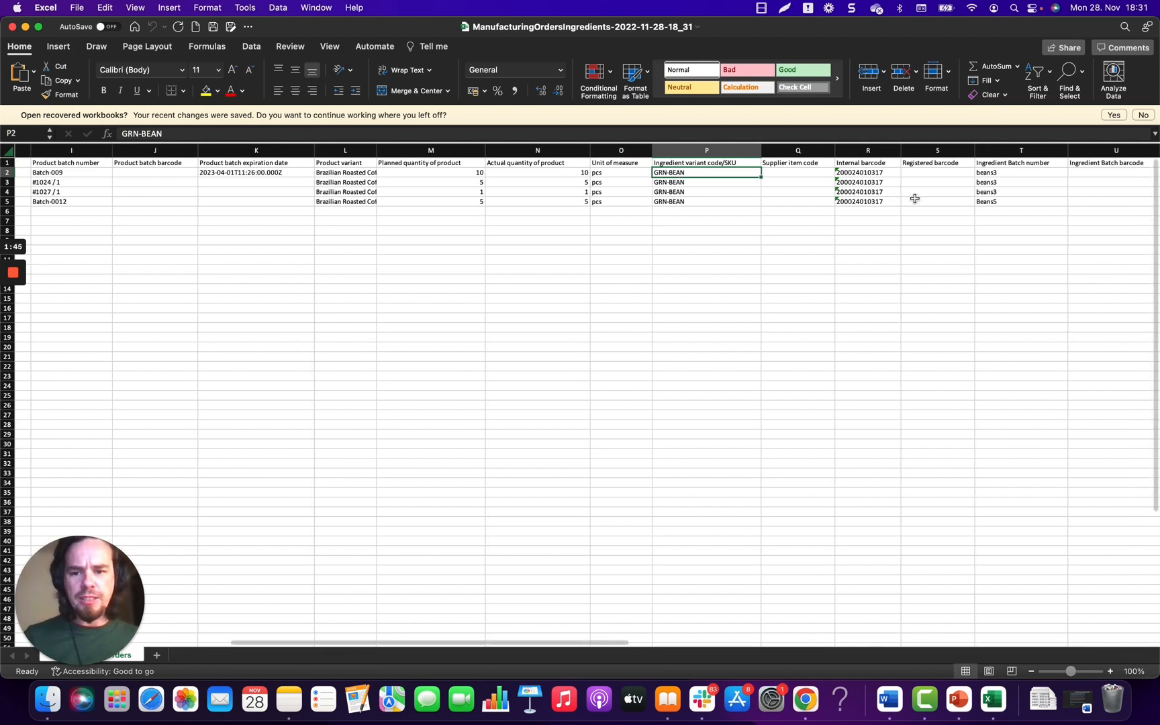
scroll(right, 3)
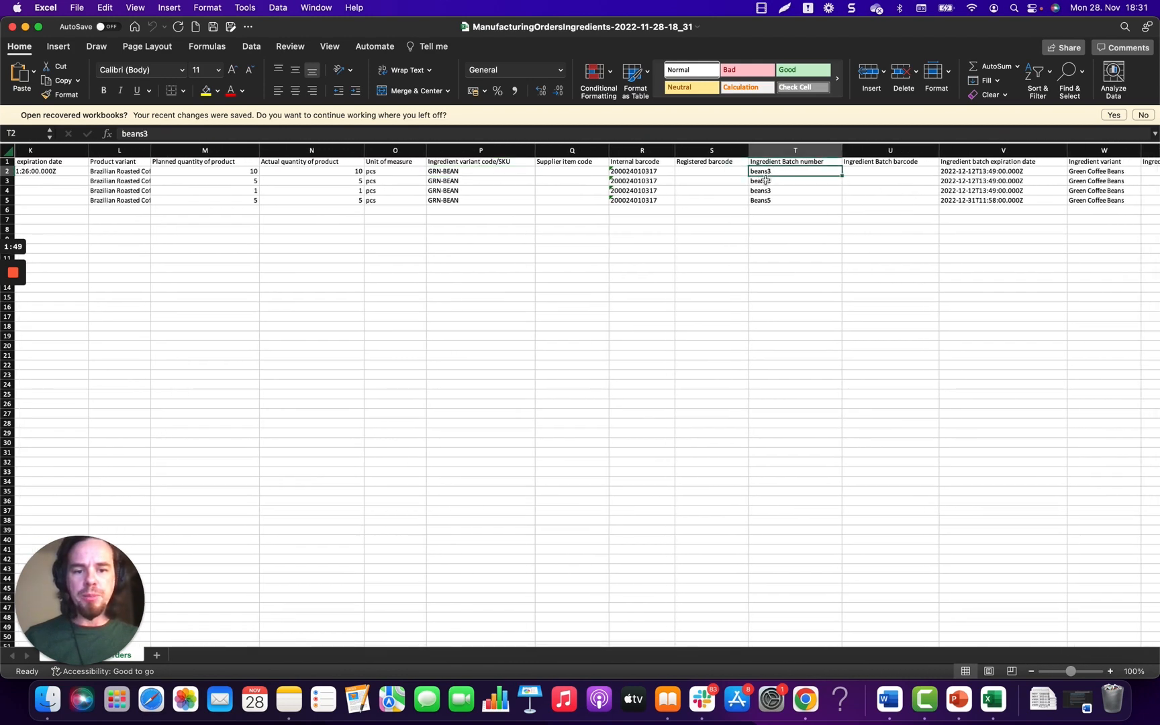
click(795, 191)
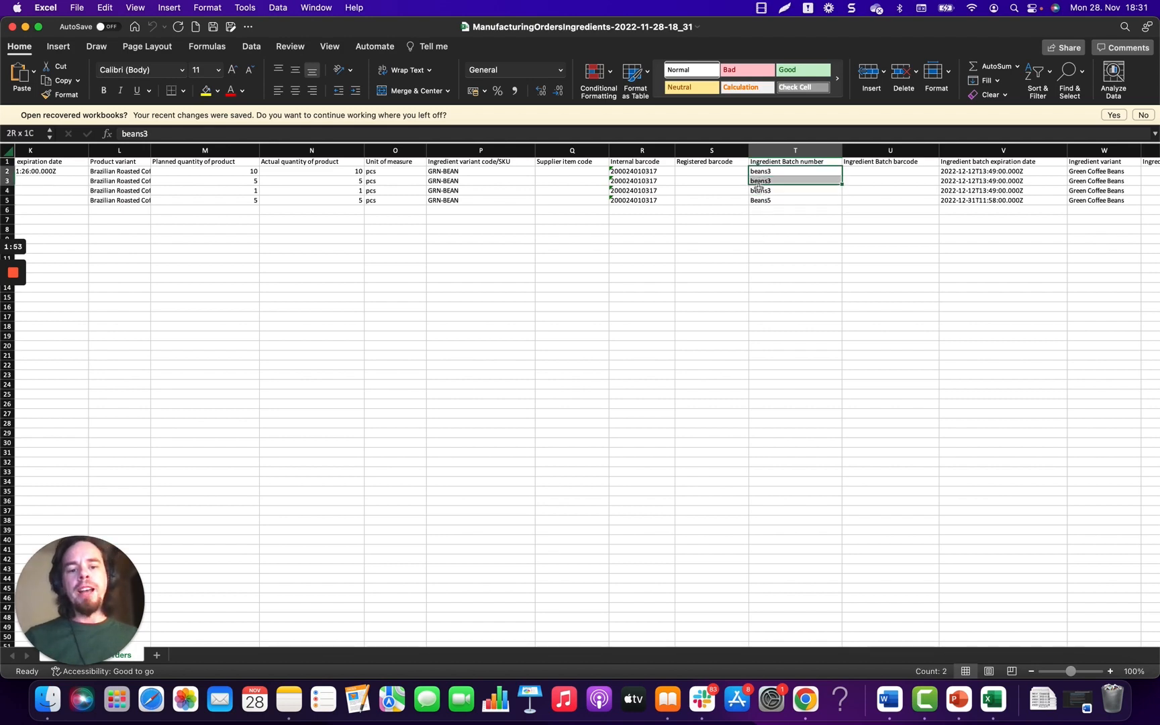
click(710, 248)
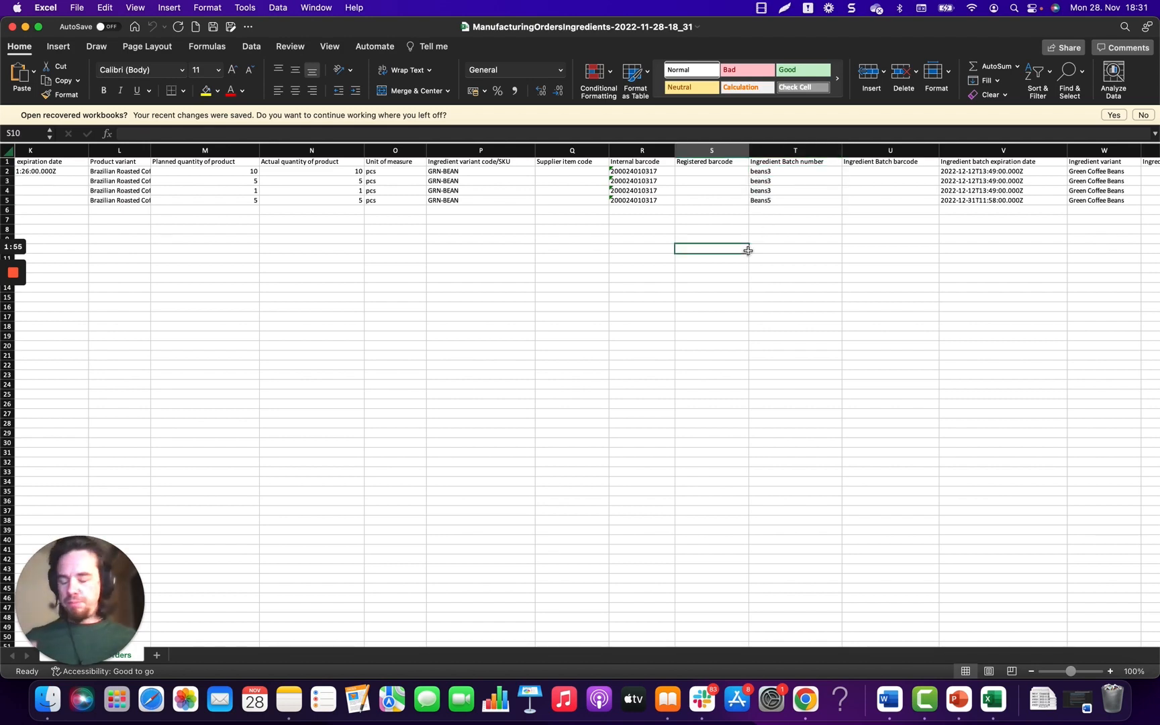